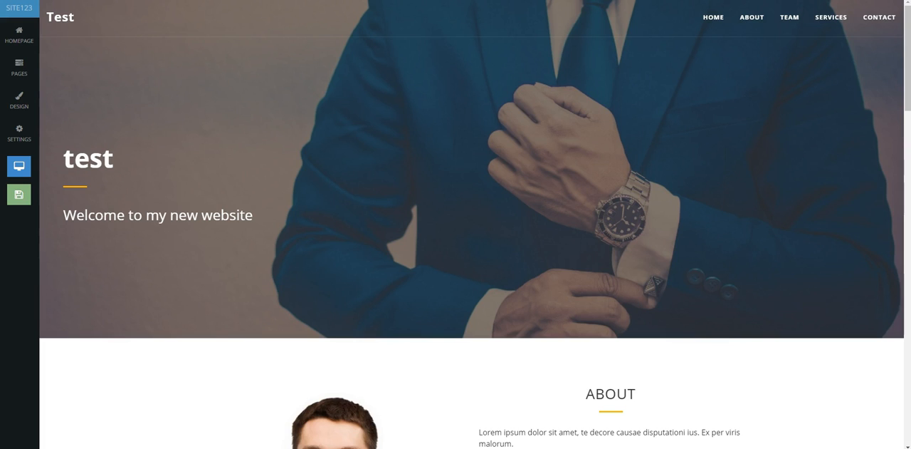
Switch Show Social Networks to ON under Footer Layouts in the Design settings.
{"action": "left_click", "coordinate": [20, 100]}
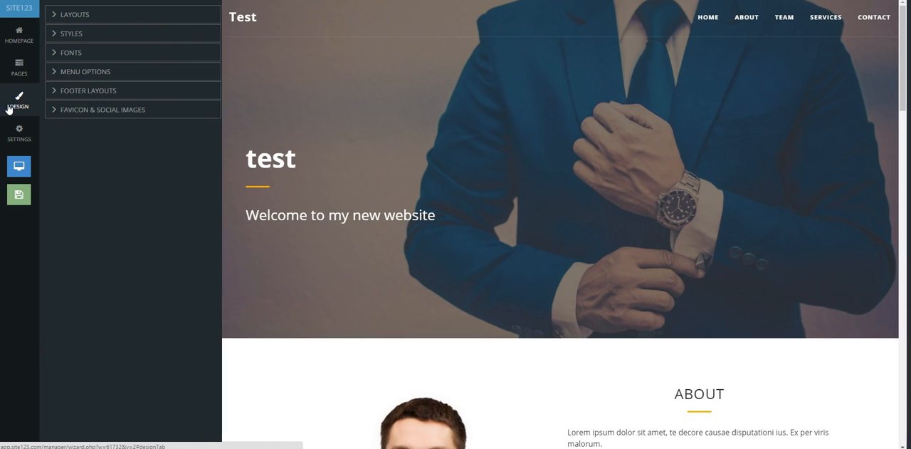
{"action": "left_click", "coordinate": [88, 91]}
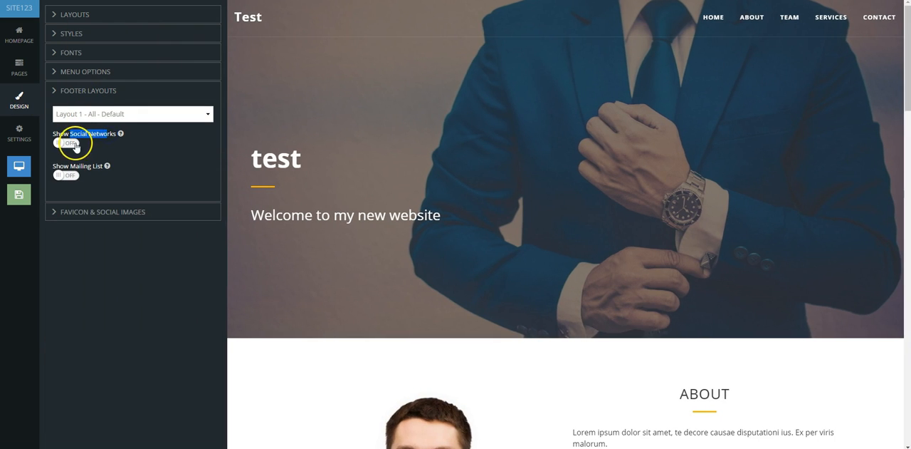
{"action": "left_click", "coordinate": [66, 143]}
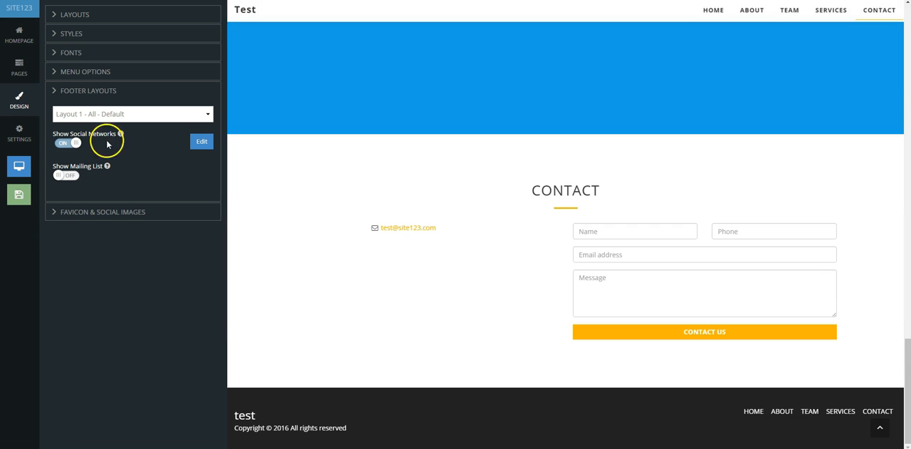
{"action": "left_click", "coordinate": [201, 141]}
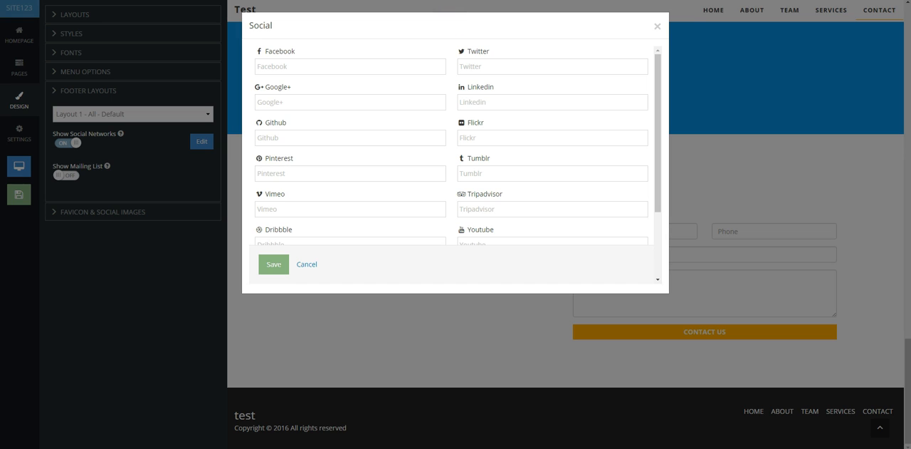
{"action": "type", "text": "https://www.facebook.com/Site123/"}
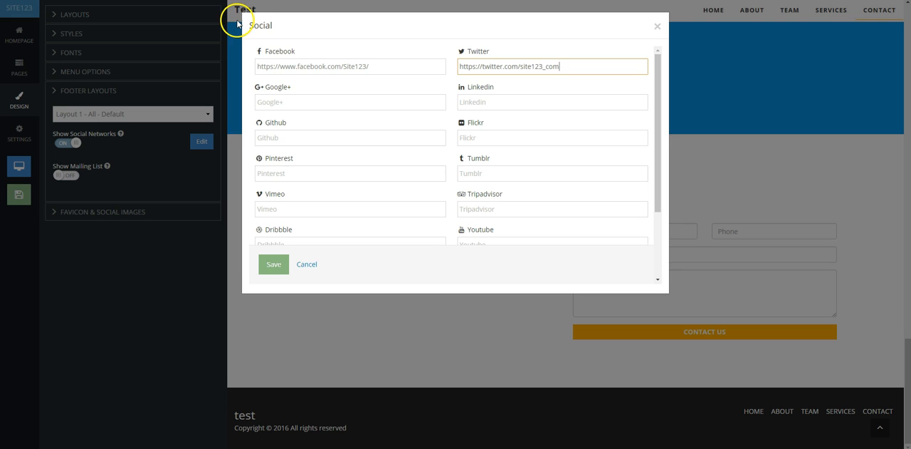
{"action": "type", "text": "website-builder?_ga=1.221216088.1998943381.1465485119"}
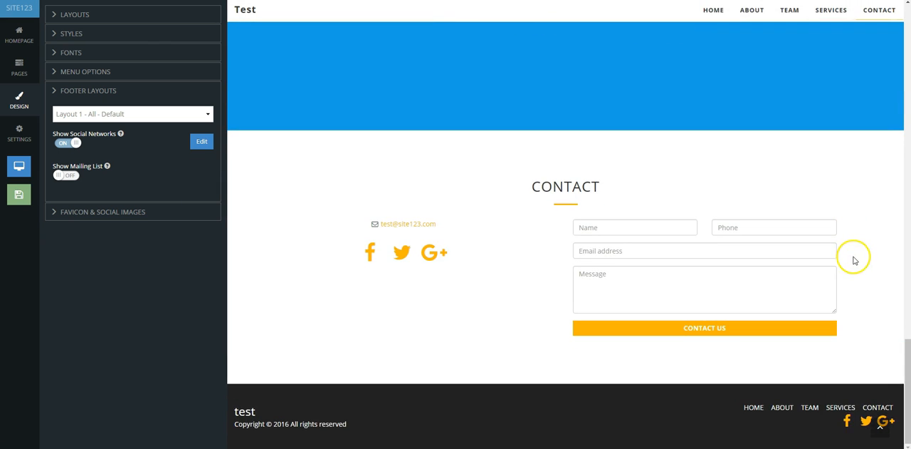
{"action": "mouse_move", "coordinate": [887, 420]}
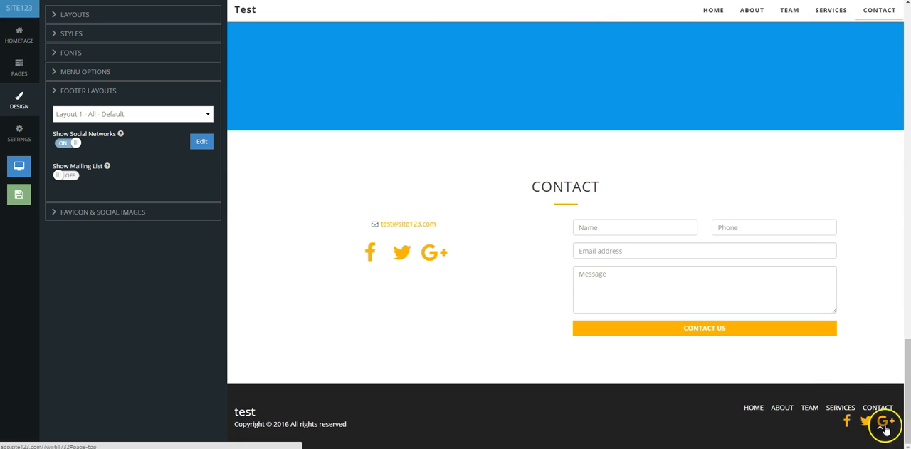